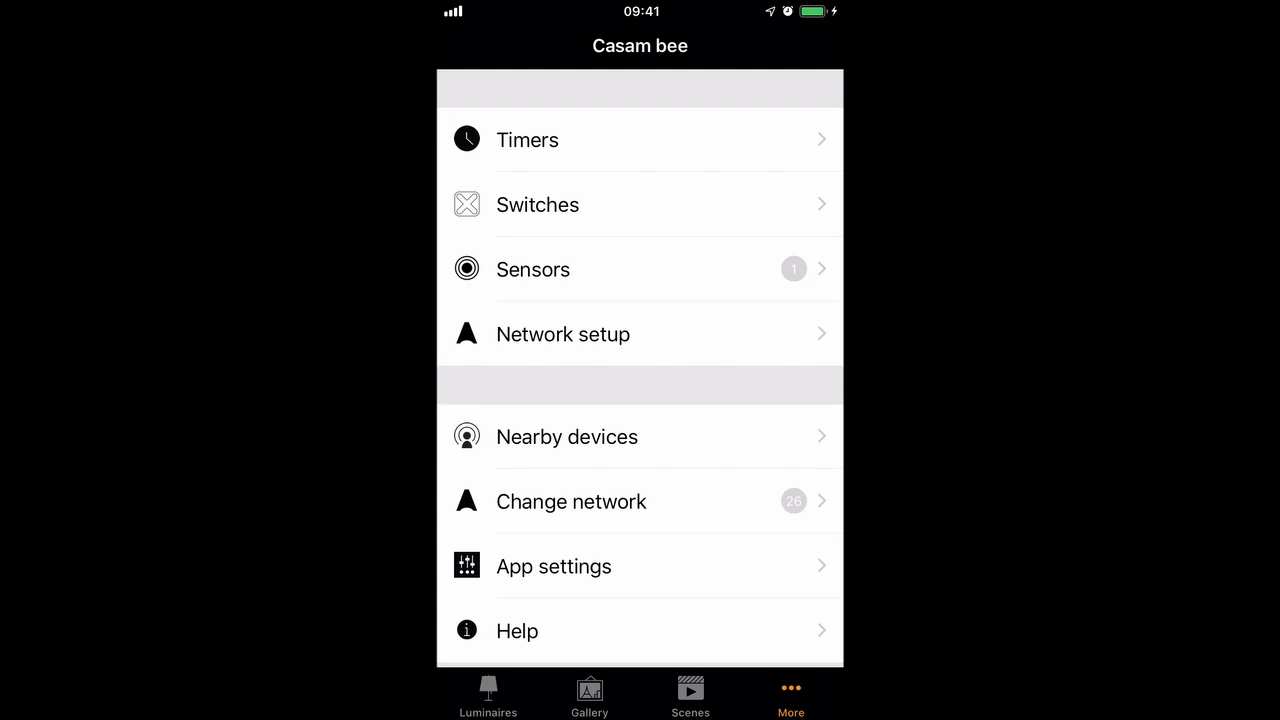
Step: From More, go to Timers and begin a new timer with default 09:00 on / 21:00 off
click(640, 140)
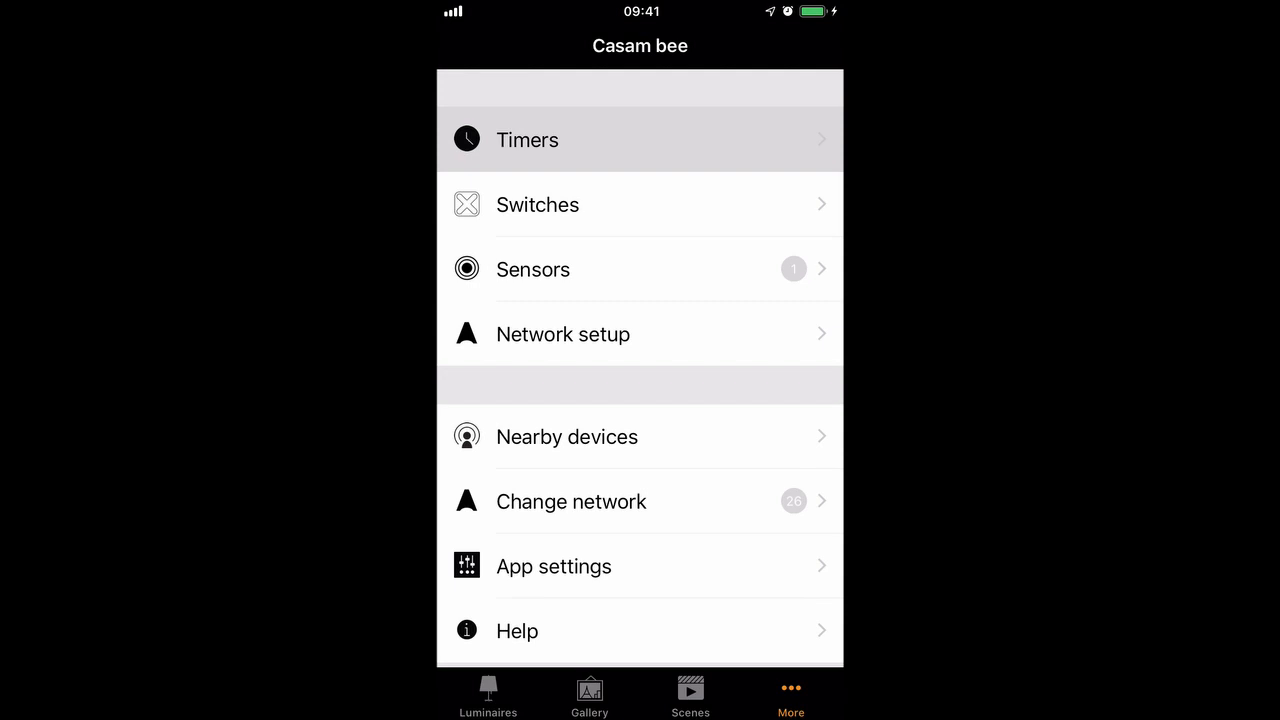
click(640, 140)
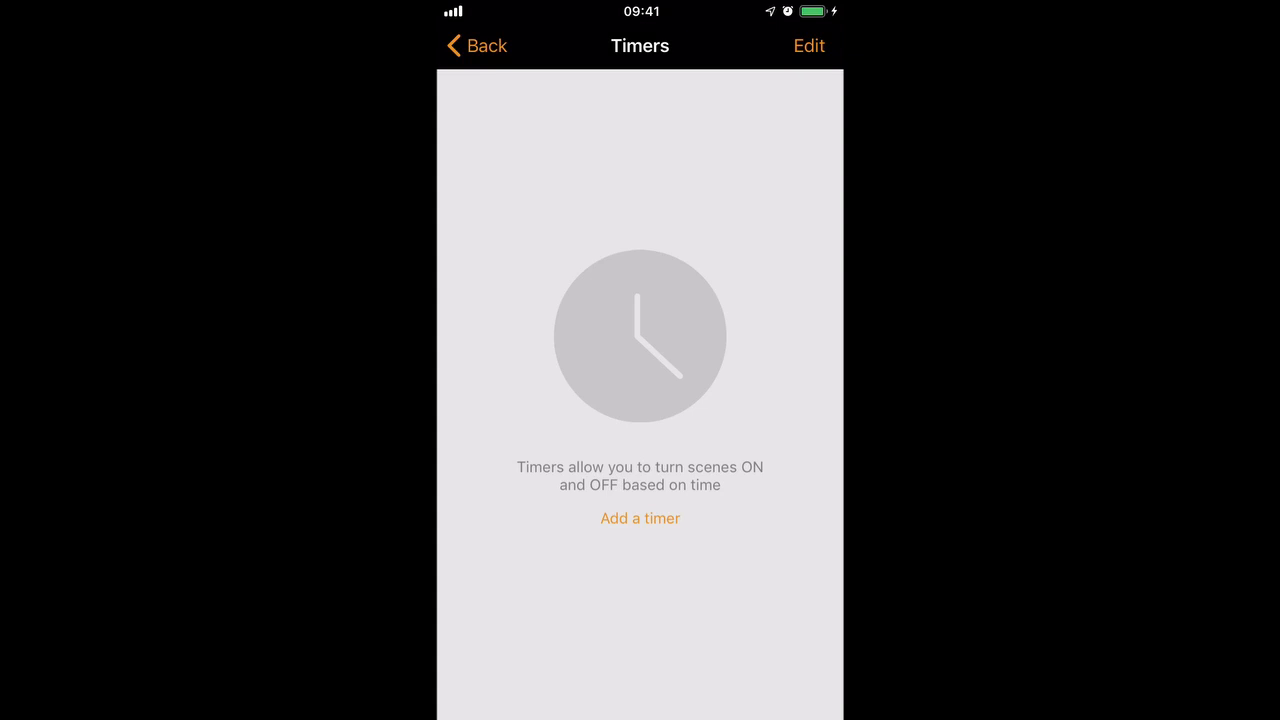
click(640, 518)
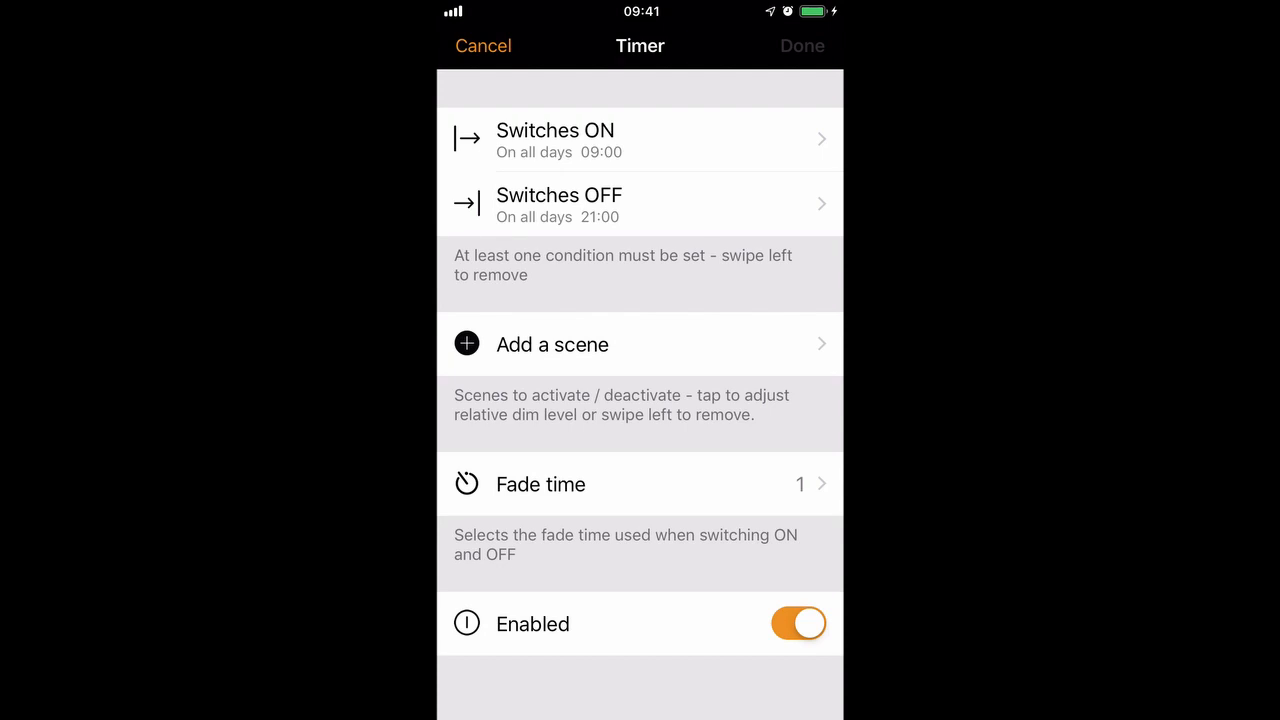
Step: Leave fade time unchanged, toggle Enabled off and back on, and go to the switch-on schedule
click(640, 484)
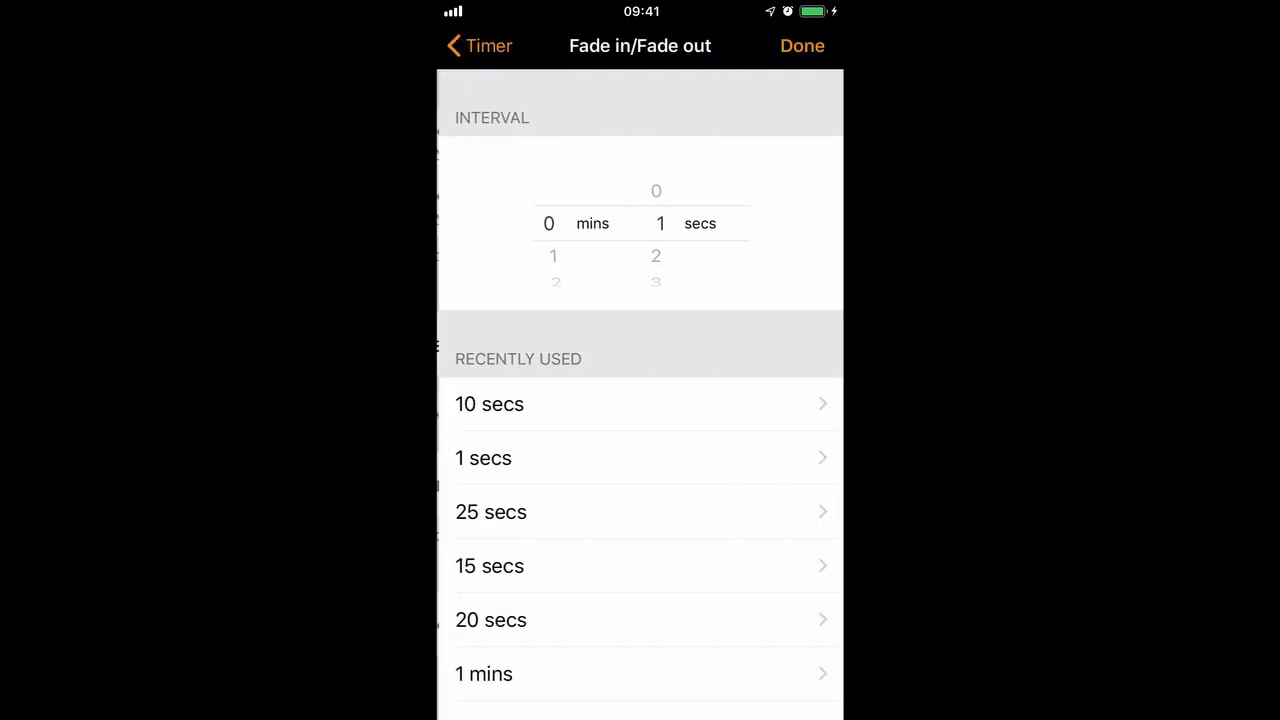
click(478, 44)
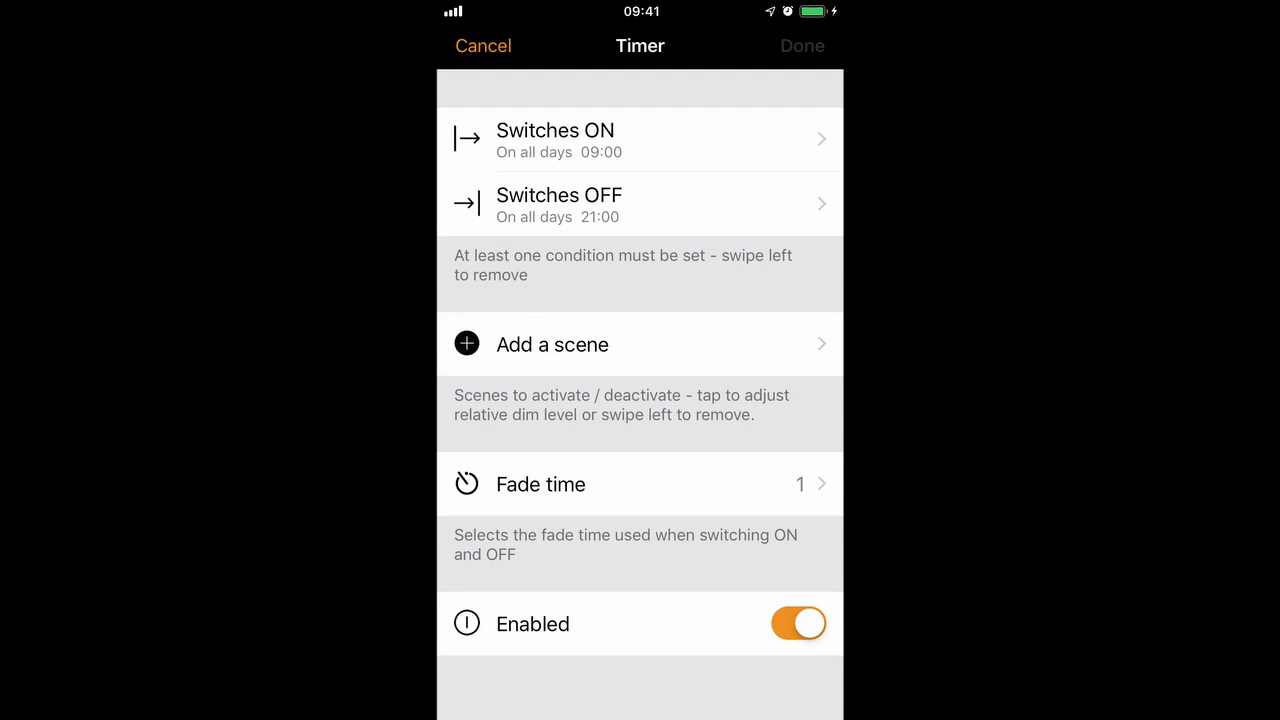
click(800, 624)
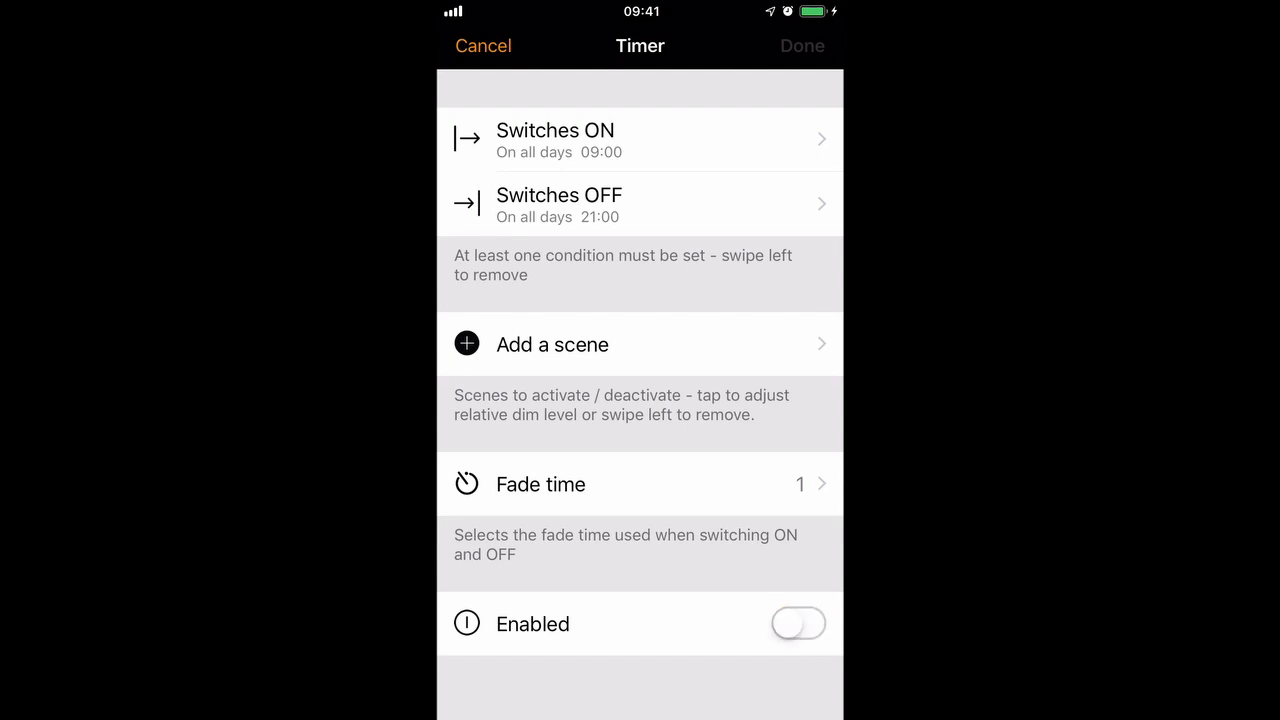
click(798, 624)
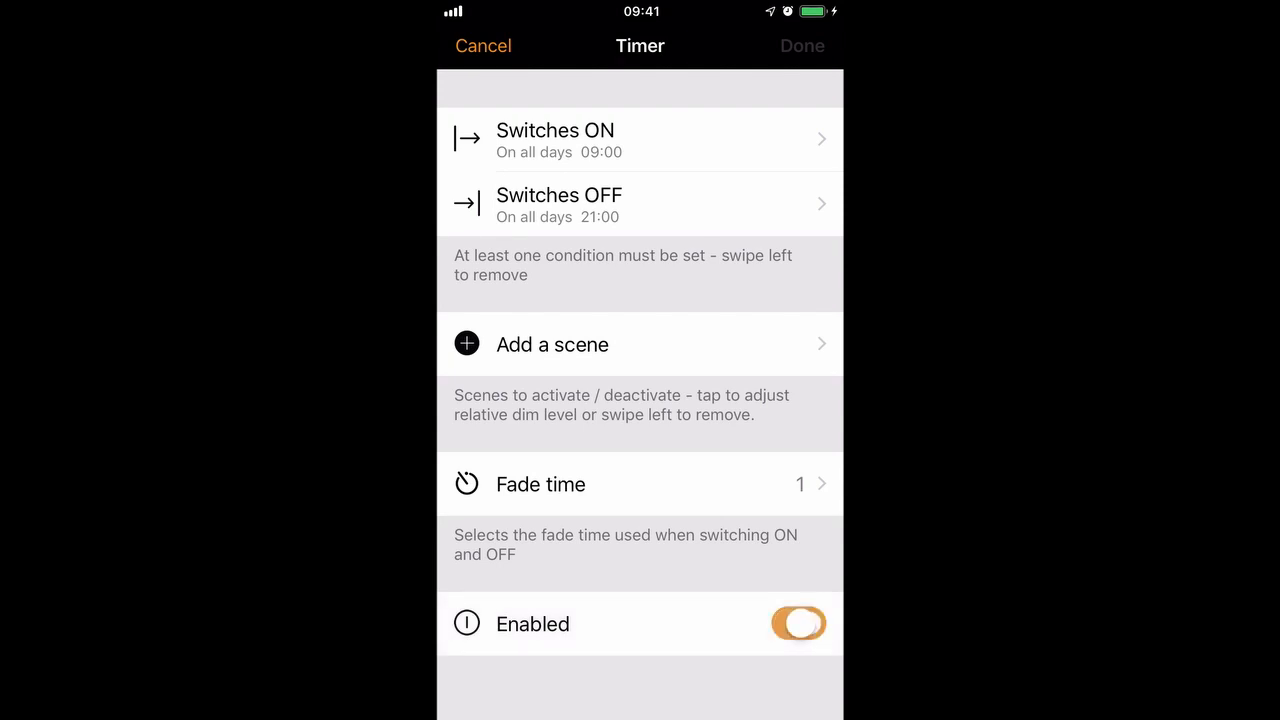
click(800, 624)
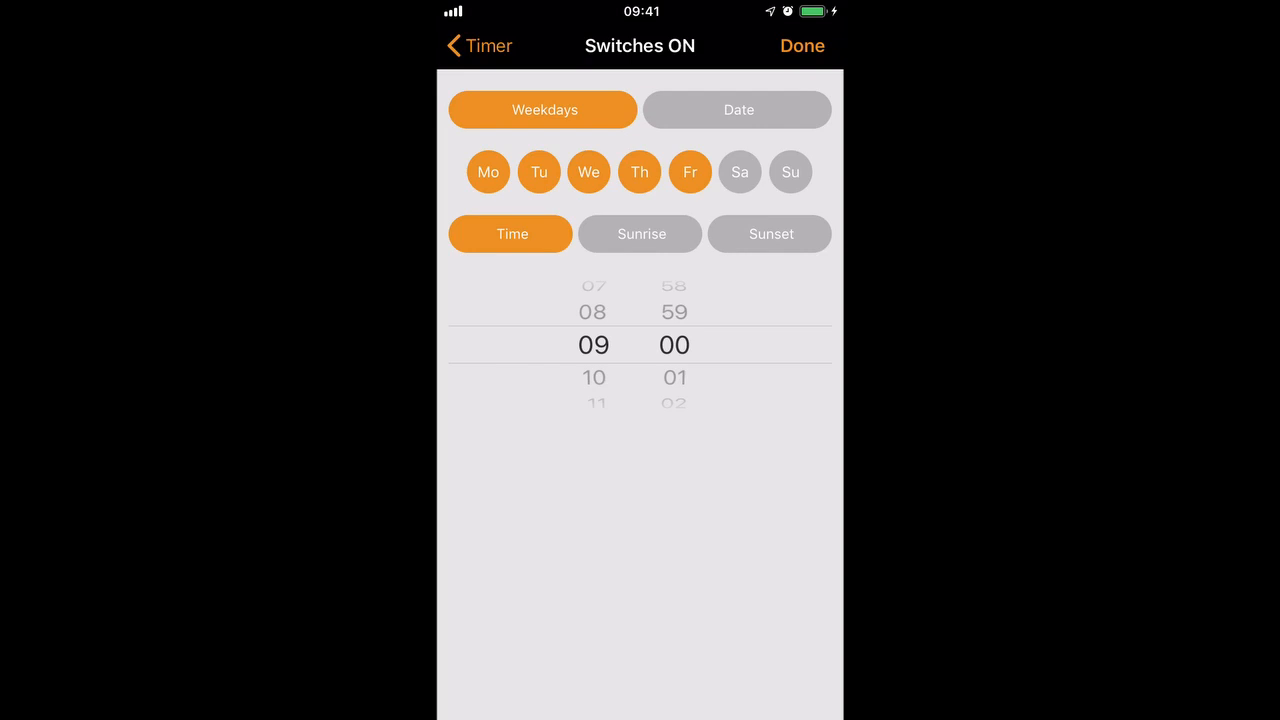
Step: Confirm switch-on Mo–Fr at 09:00, then set switch-off to weekdays only around 17:30
click(478, 46)
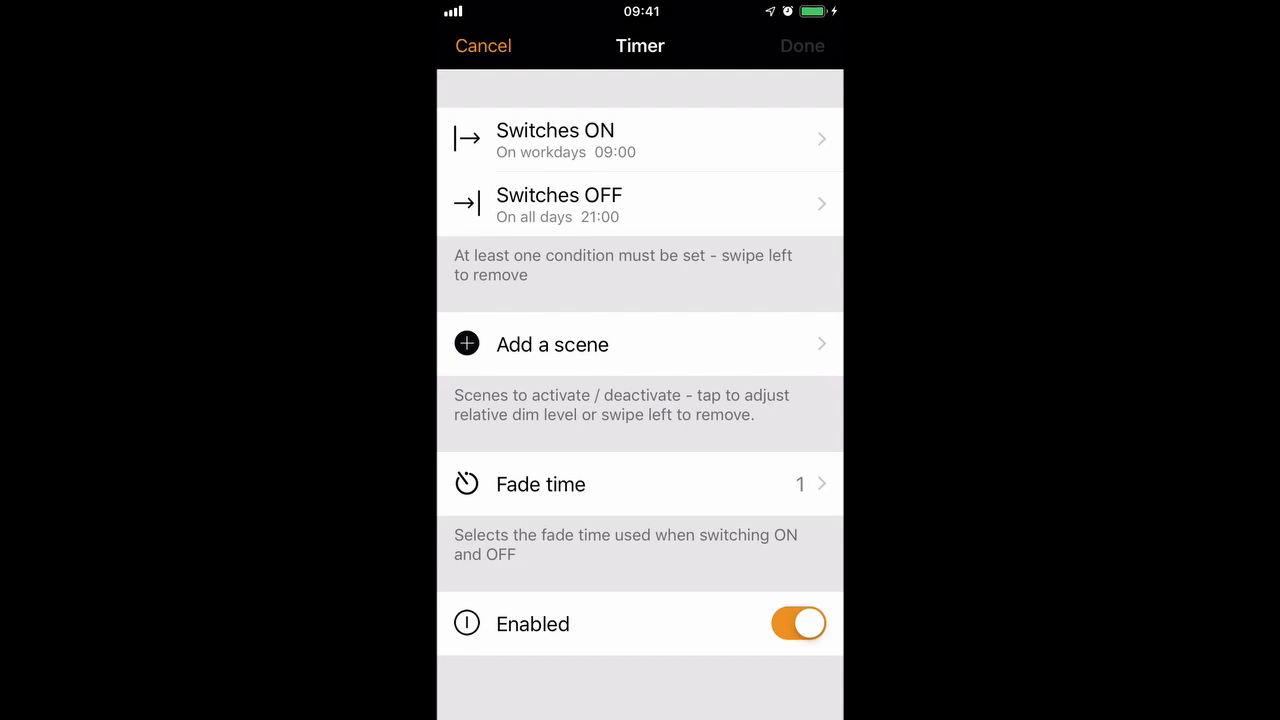
click(640, 204)
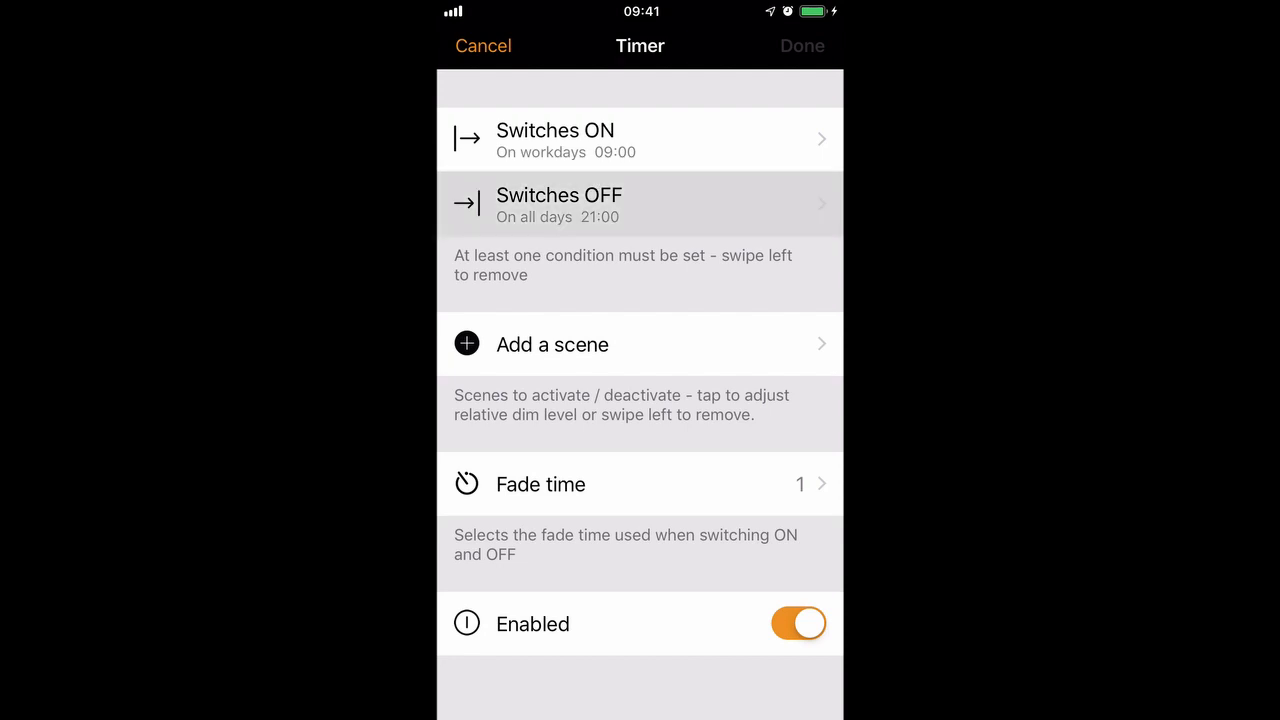
click(640, 204)
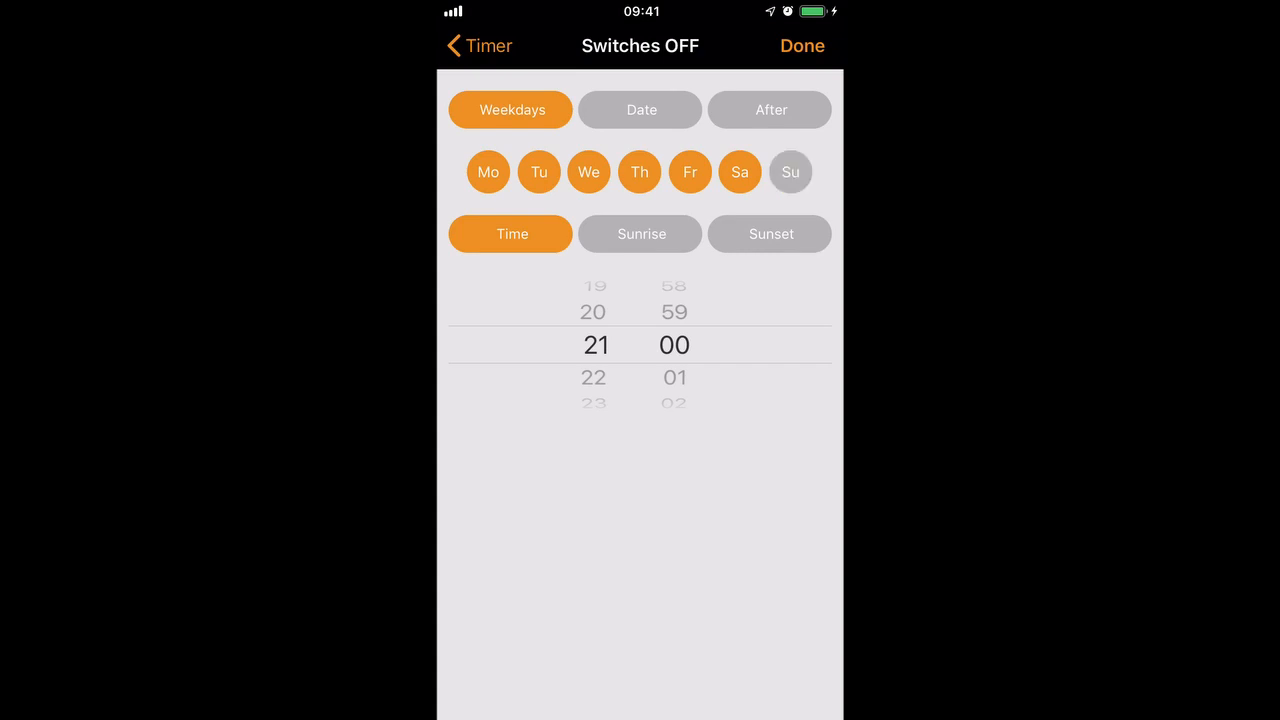
click(740, 172)
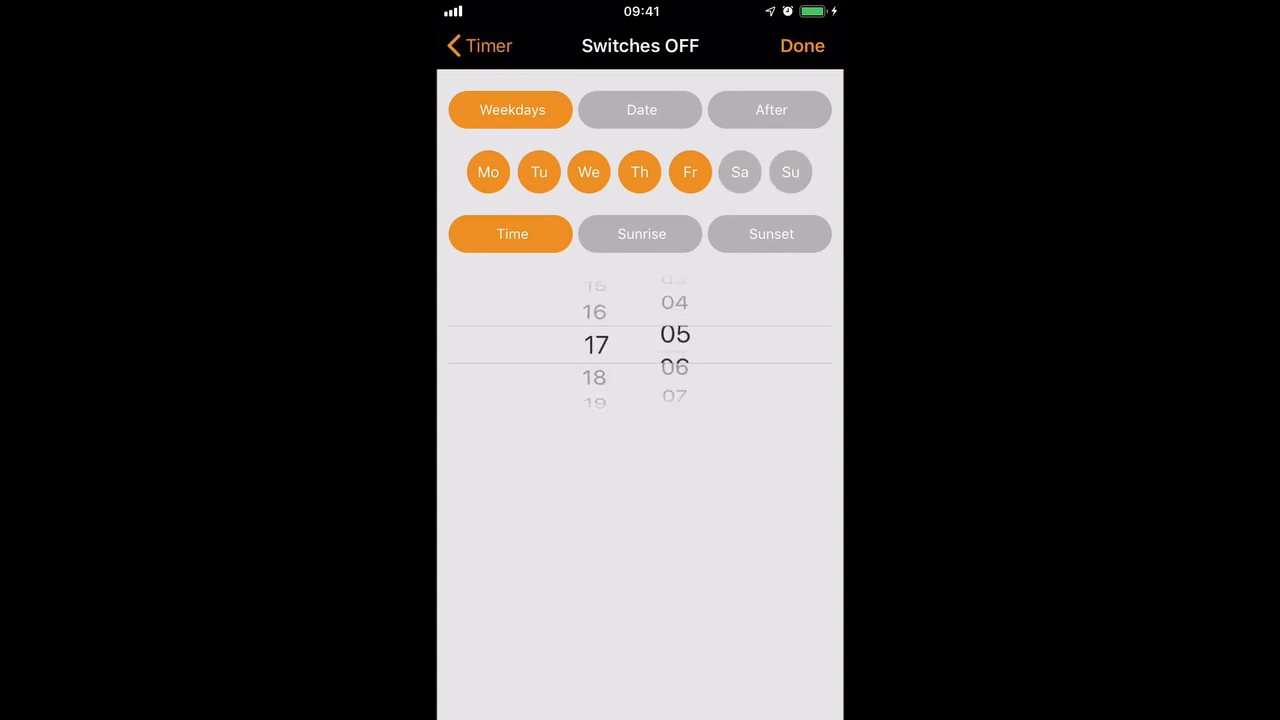
scroll(down, 3)
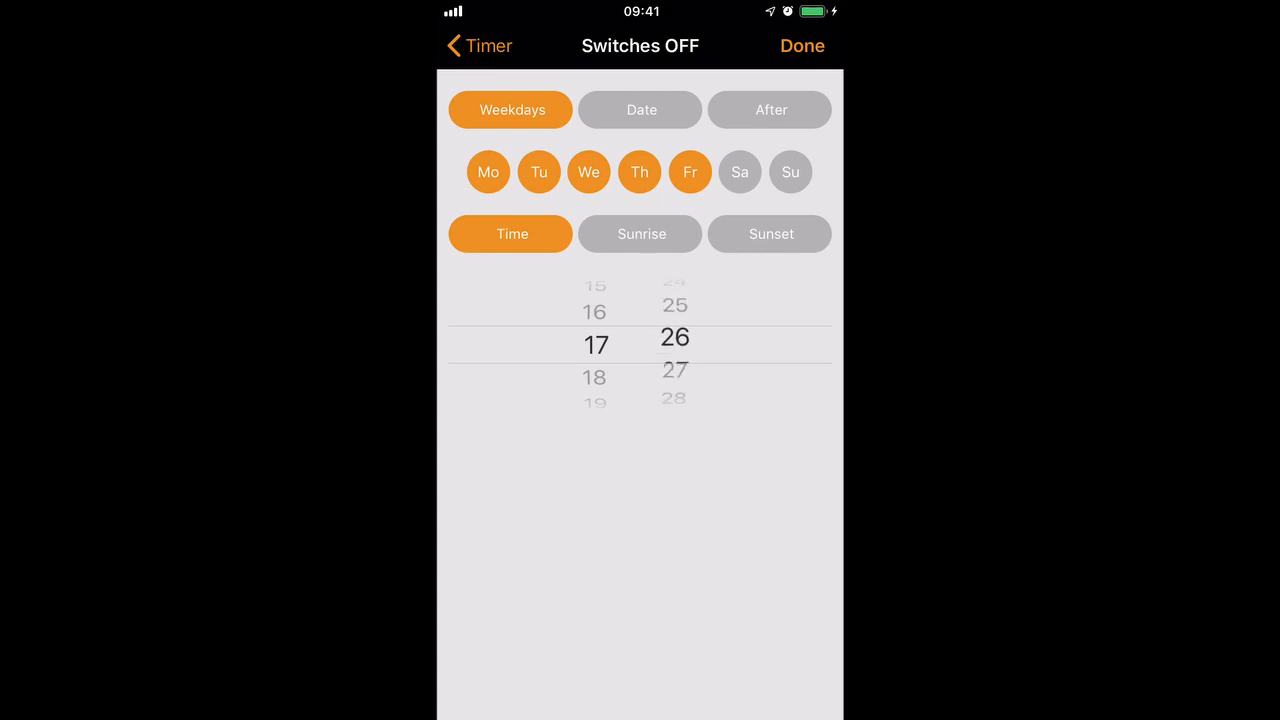
scroll(down, 3)
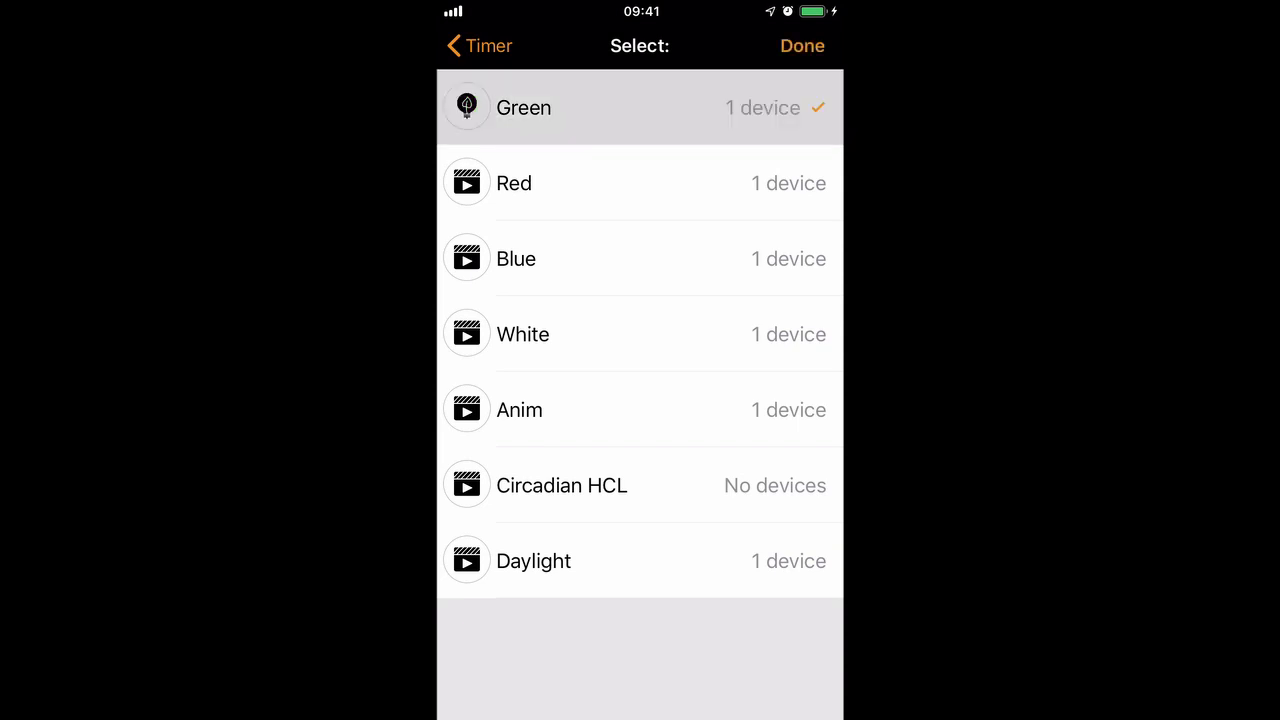
Step: Add the Green and White scenes to the timer and save the weekday timer
click(802, 44)
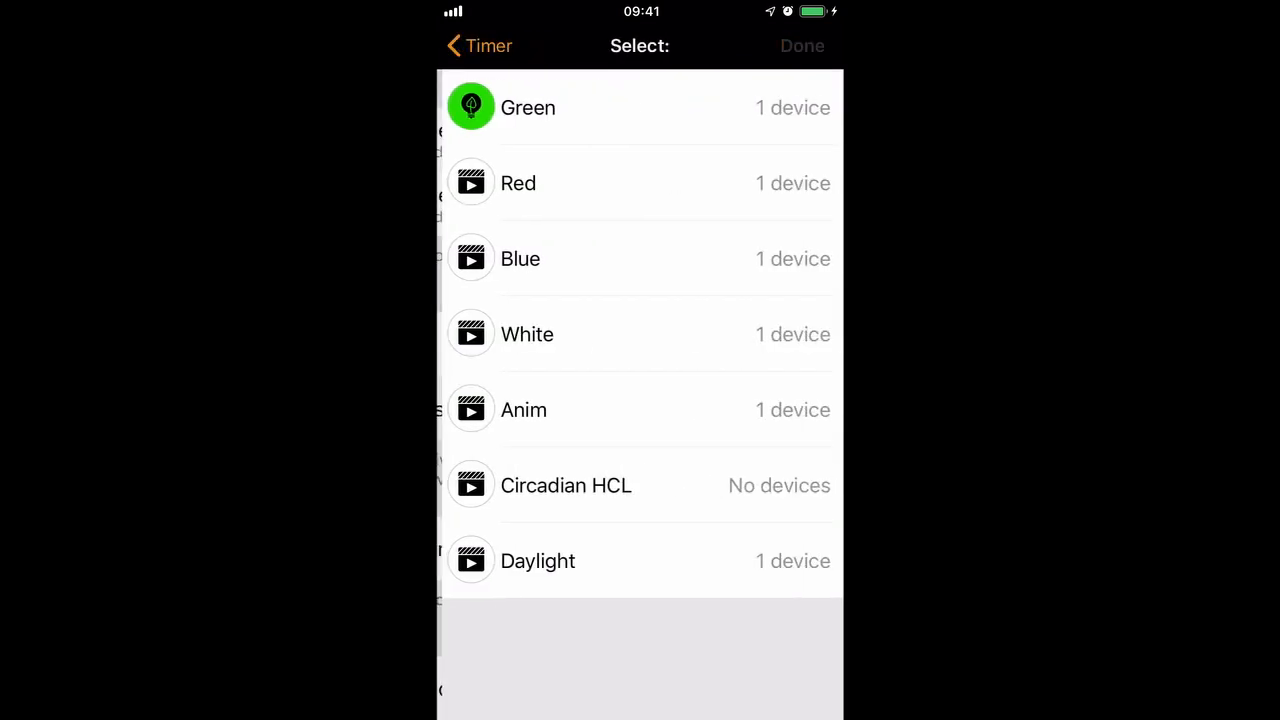
click(640, 334)
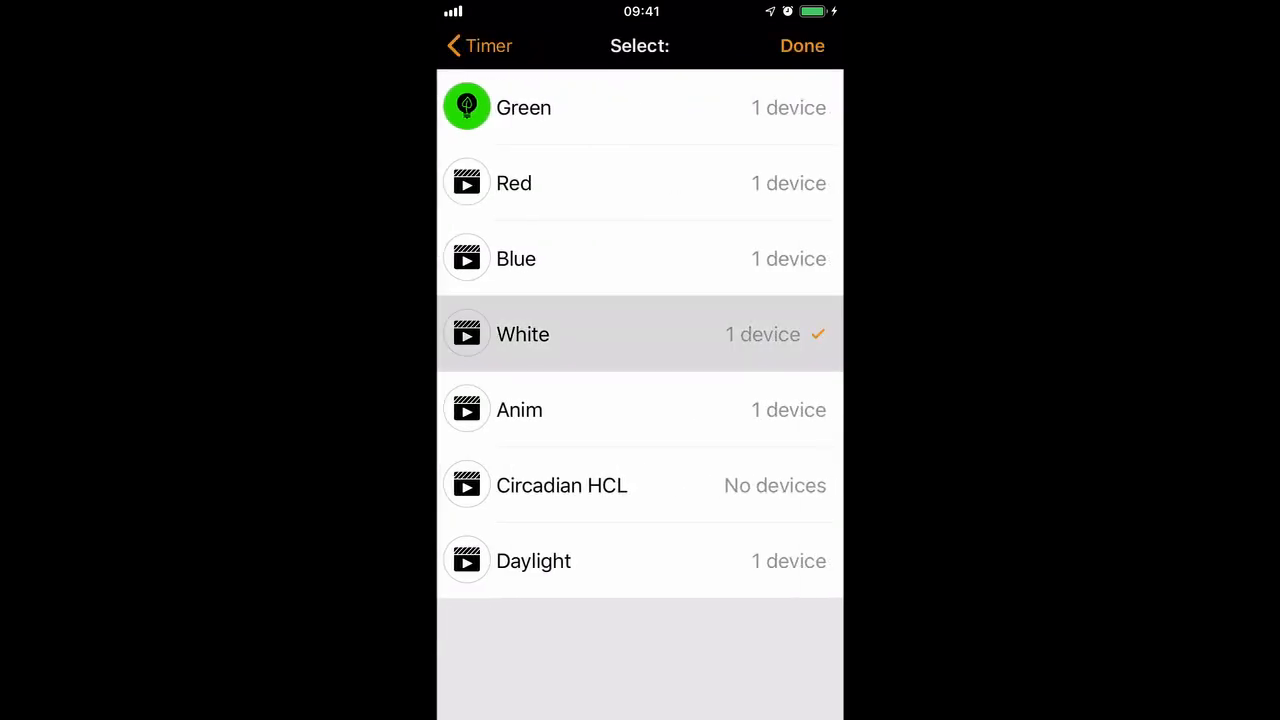
click(802, 44)
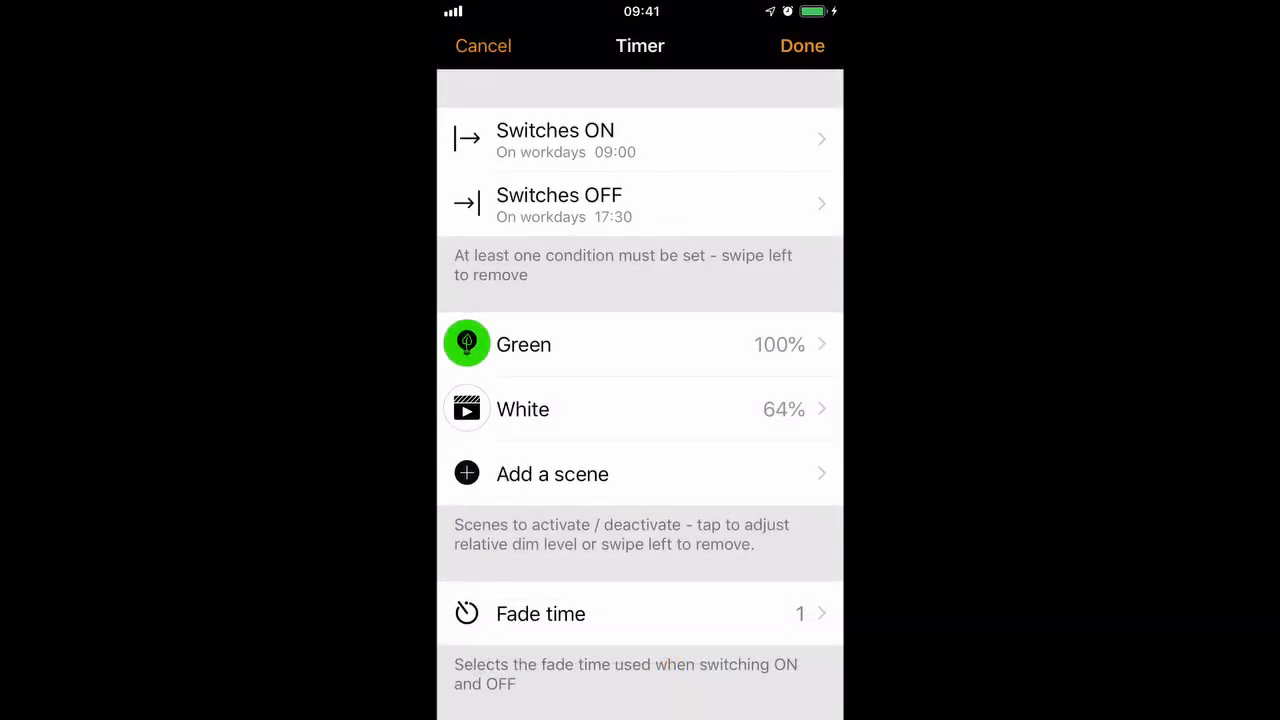
click(524, 344)
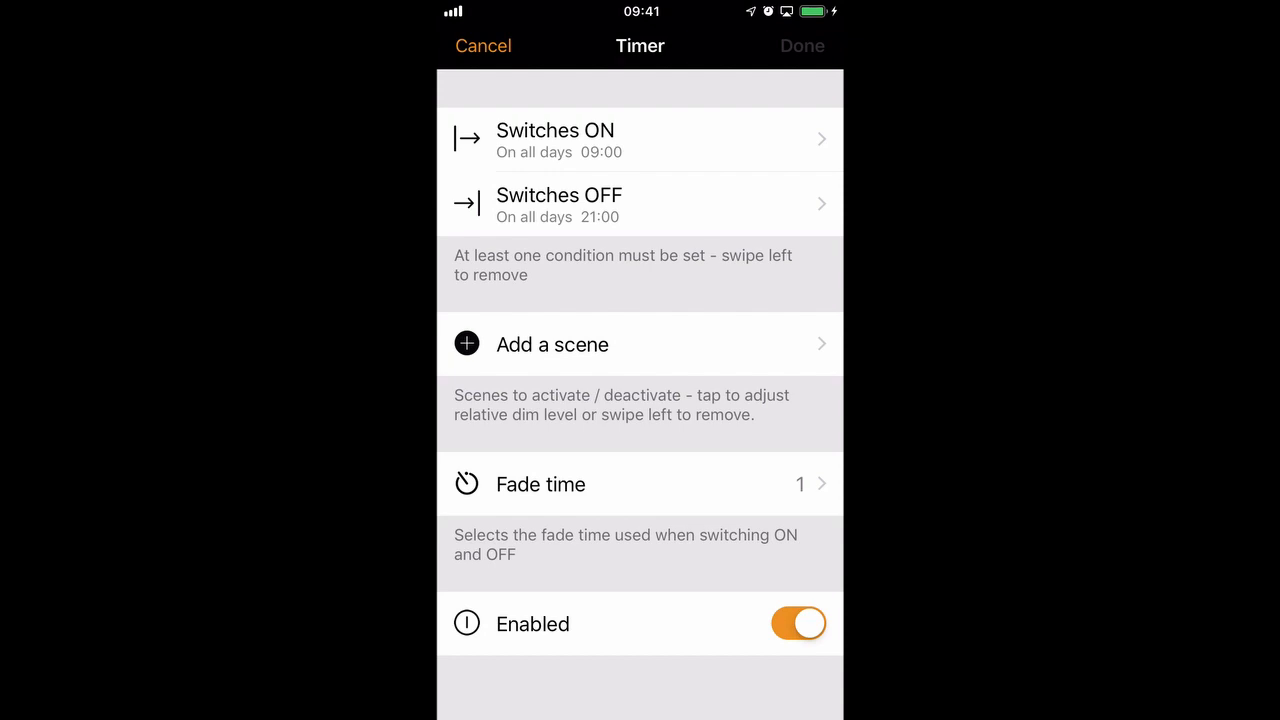
Step: Cancel the fresh timer and return to the Timers list
click(484, 44)
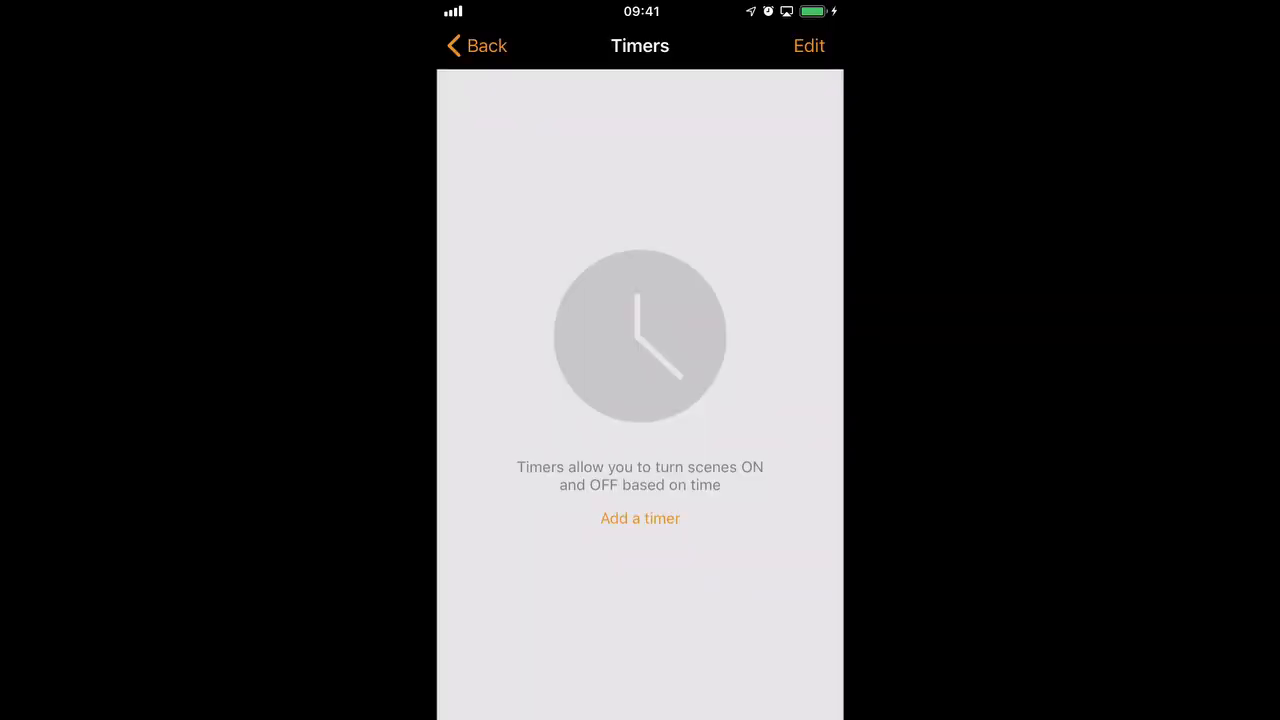
Step: Start a new timer and set it to switch on 30 minutes after sunset on all days
click(640, 518)
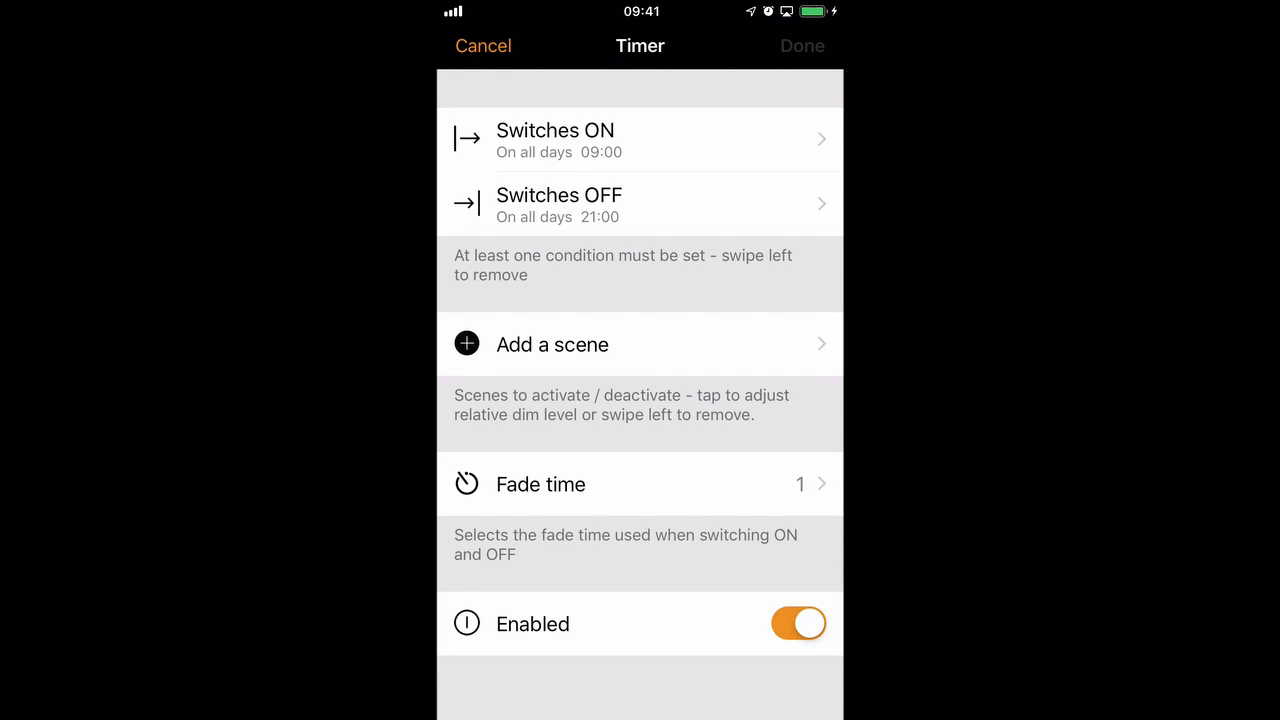
click(640, 140)
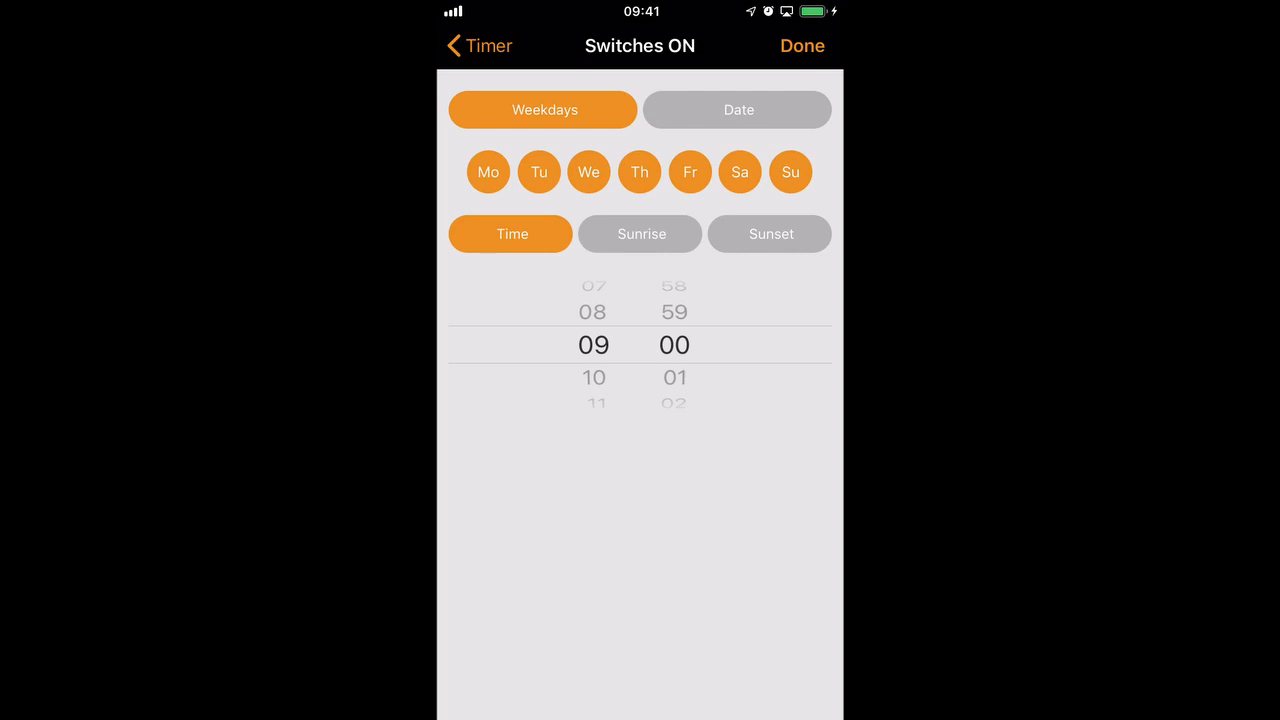
click(640, 234)
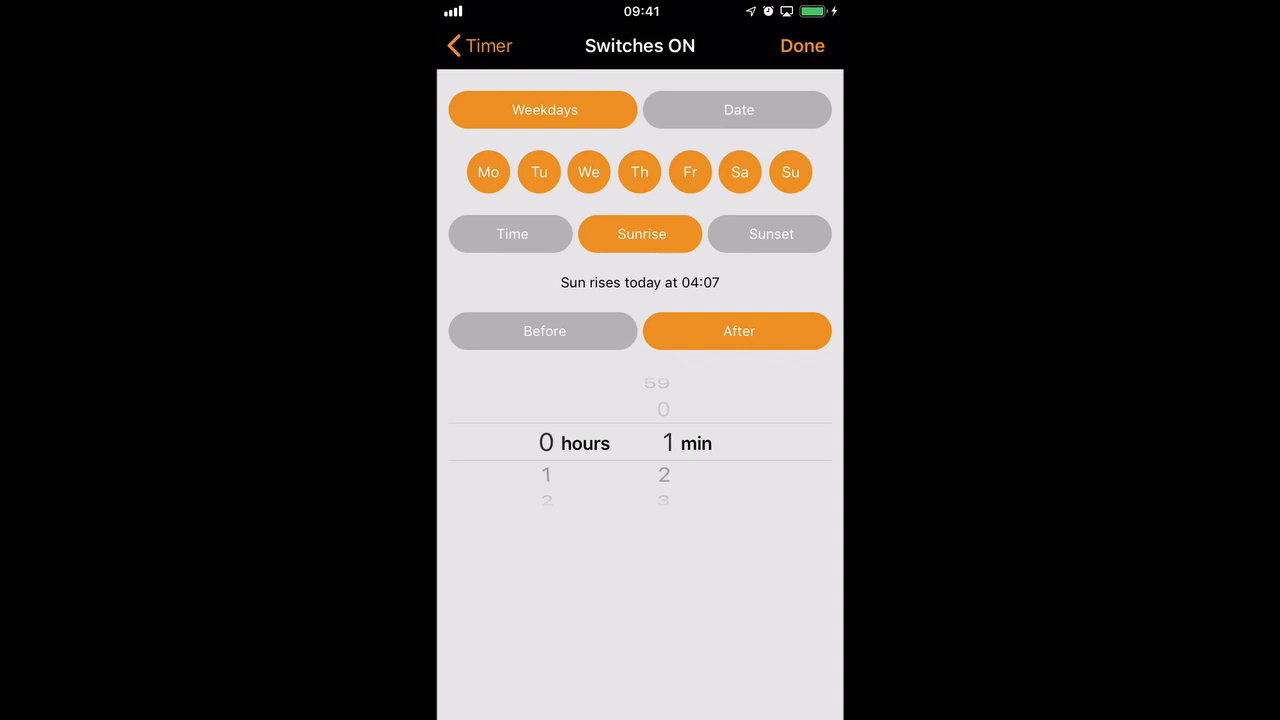
click(512, 232)
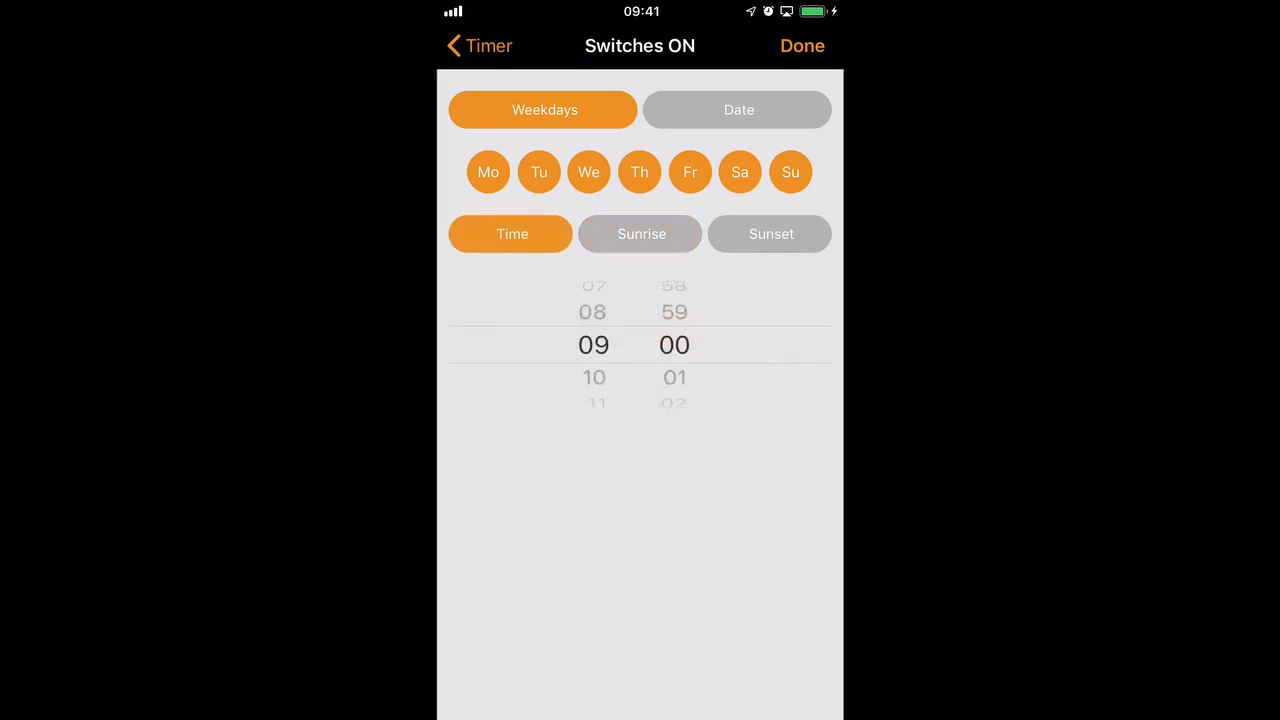
click(770, 232)
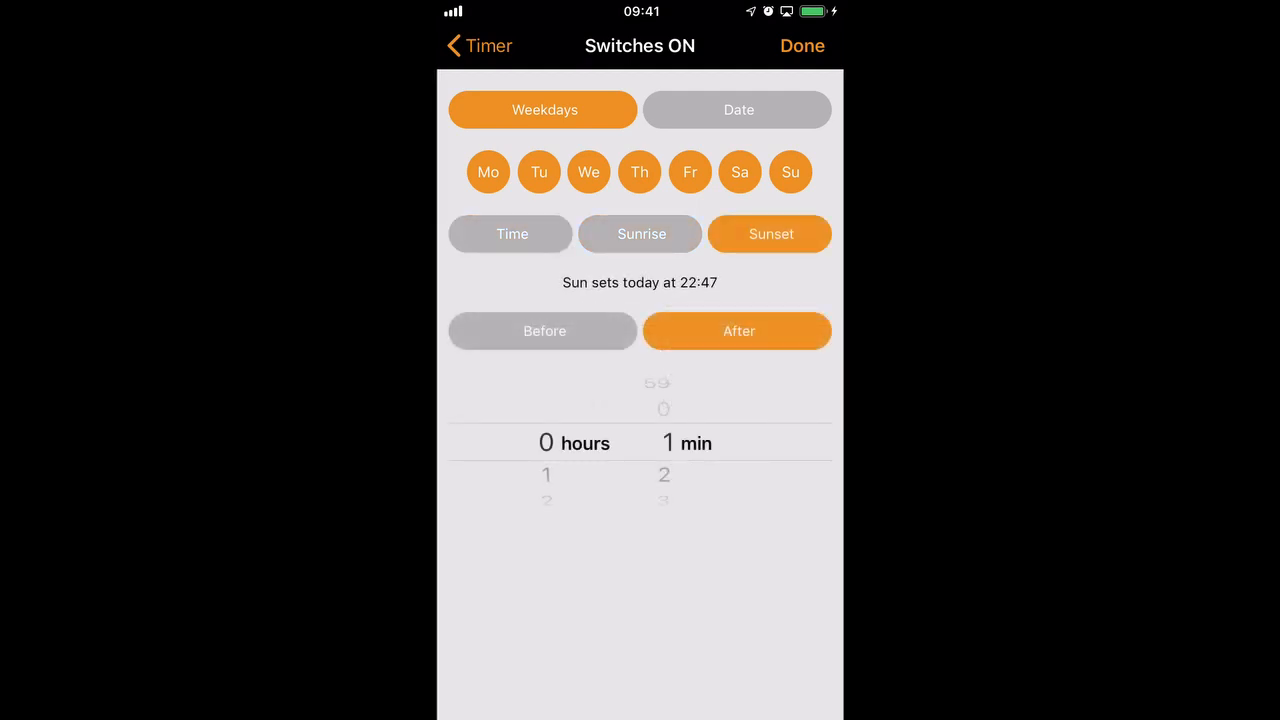
scroll(down, 3)
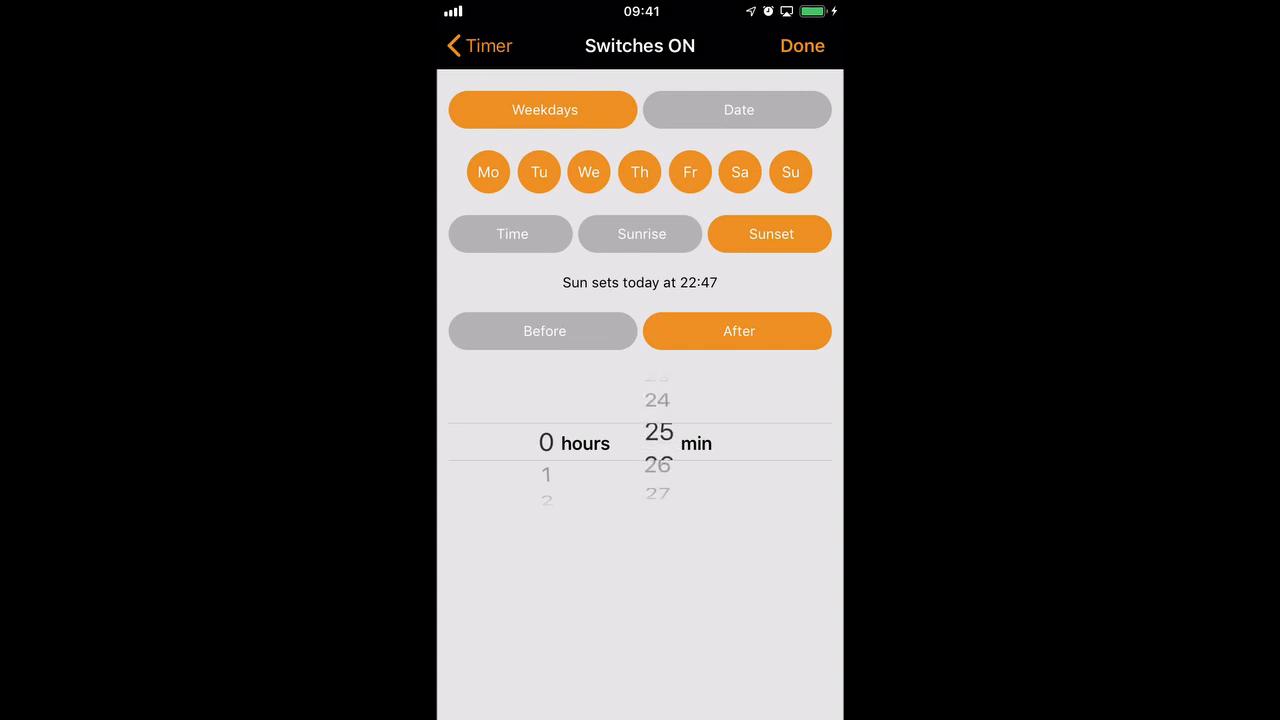
scroll(down, 3)
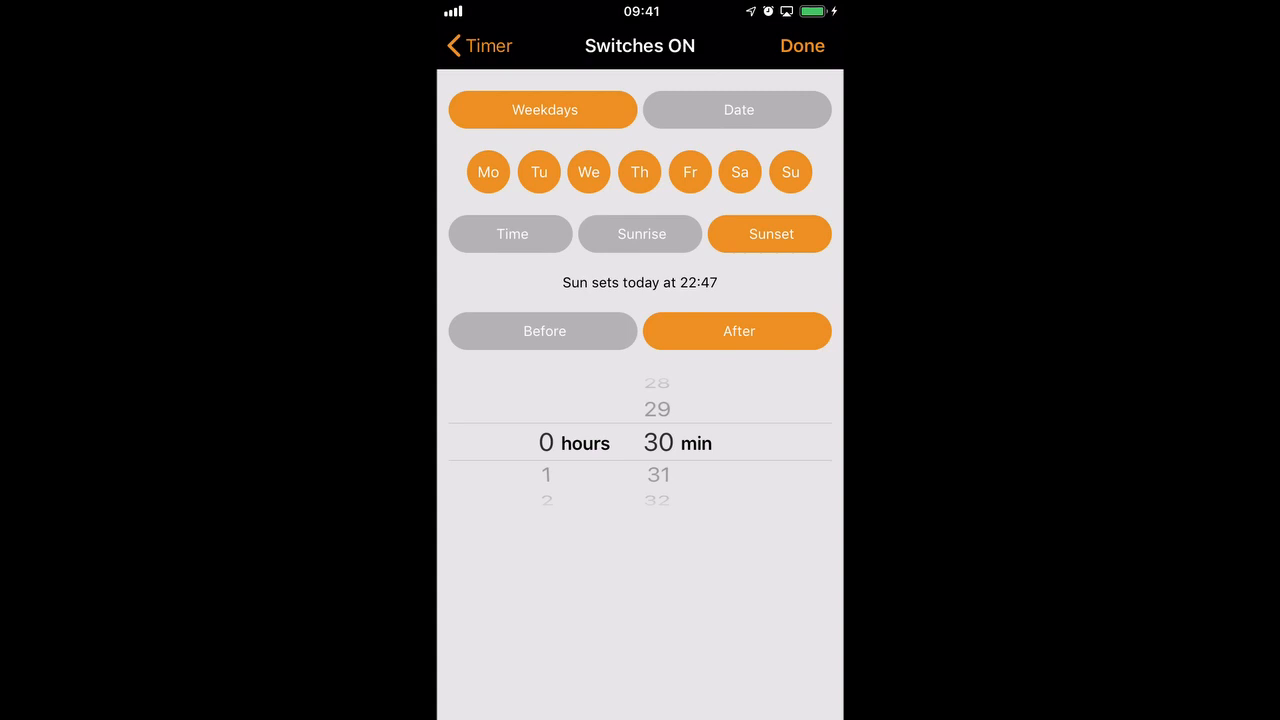
click(478, 44)
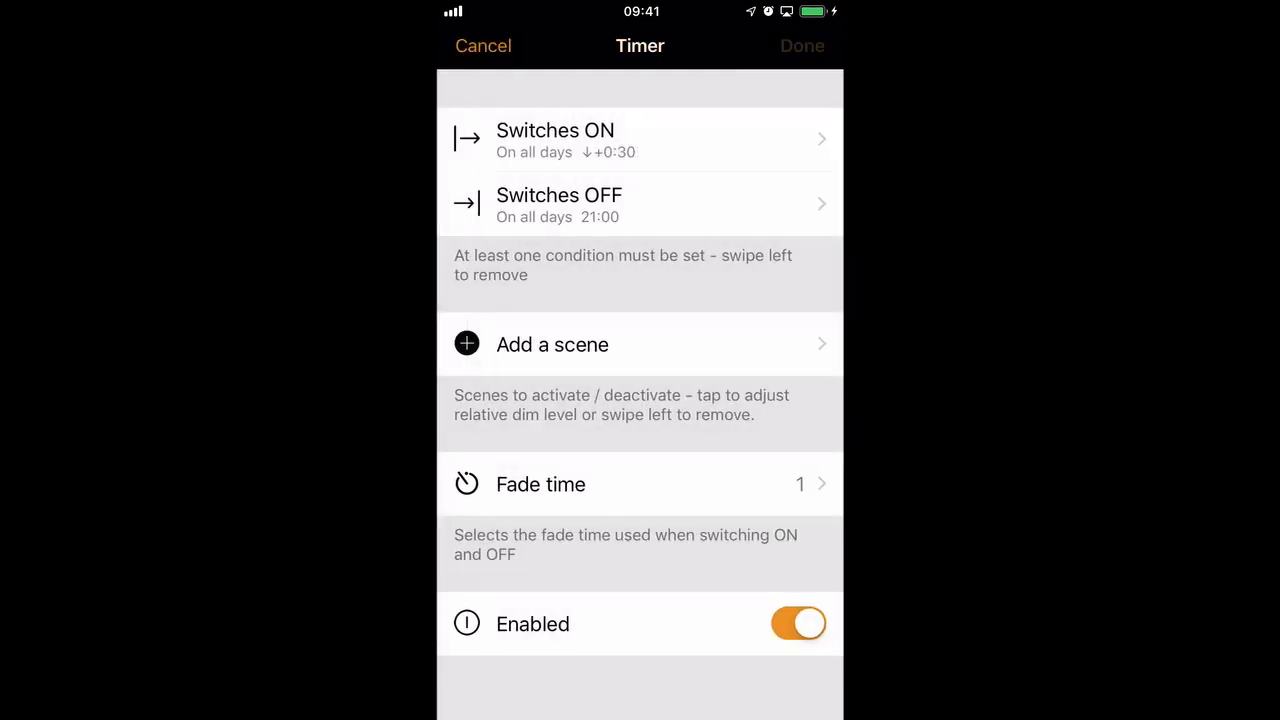
Step: Try a switch-off time before sunrise with a minutes offset without applying it
click(640, 204)
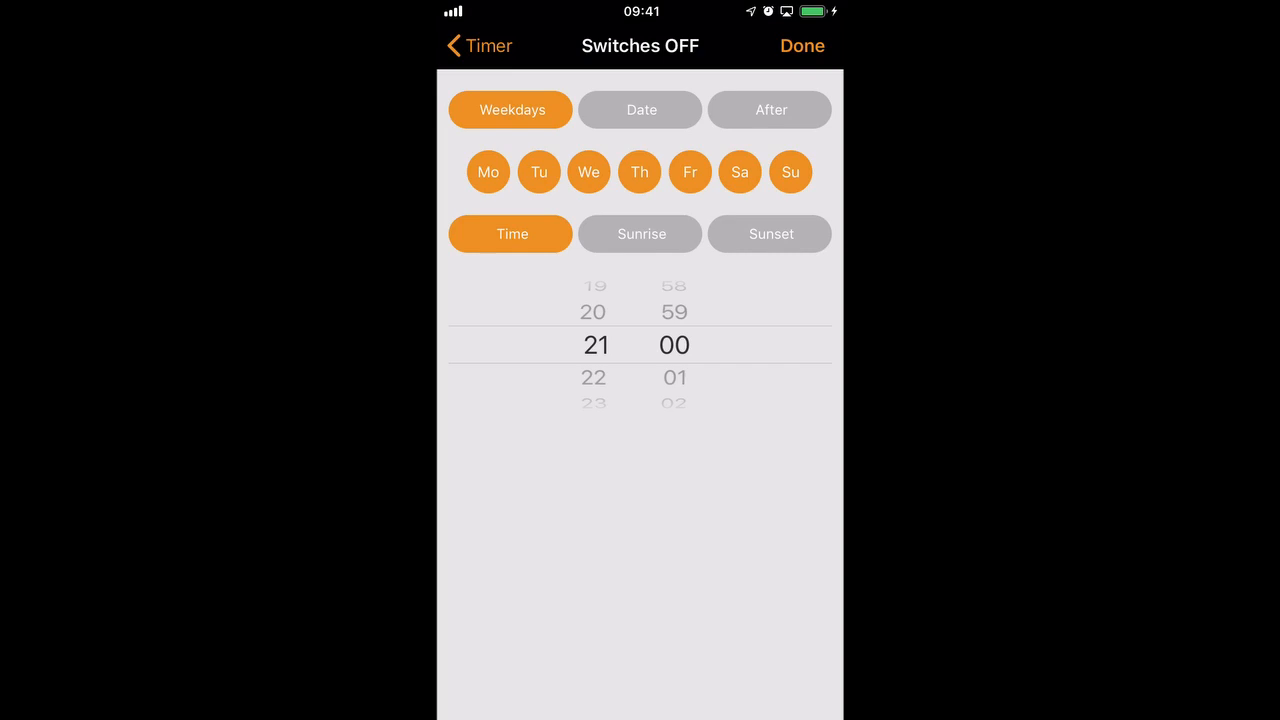
click(640, 232)
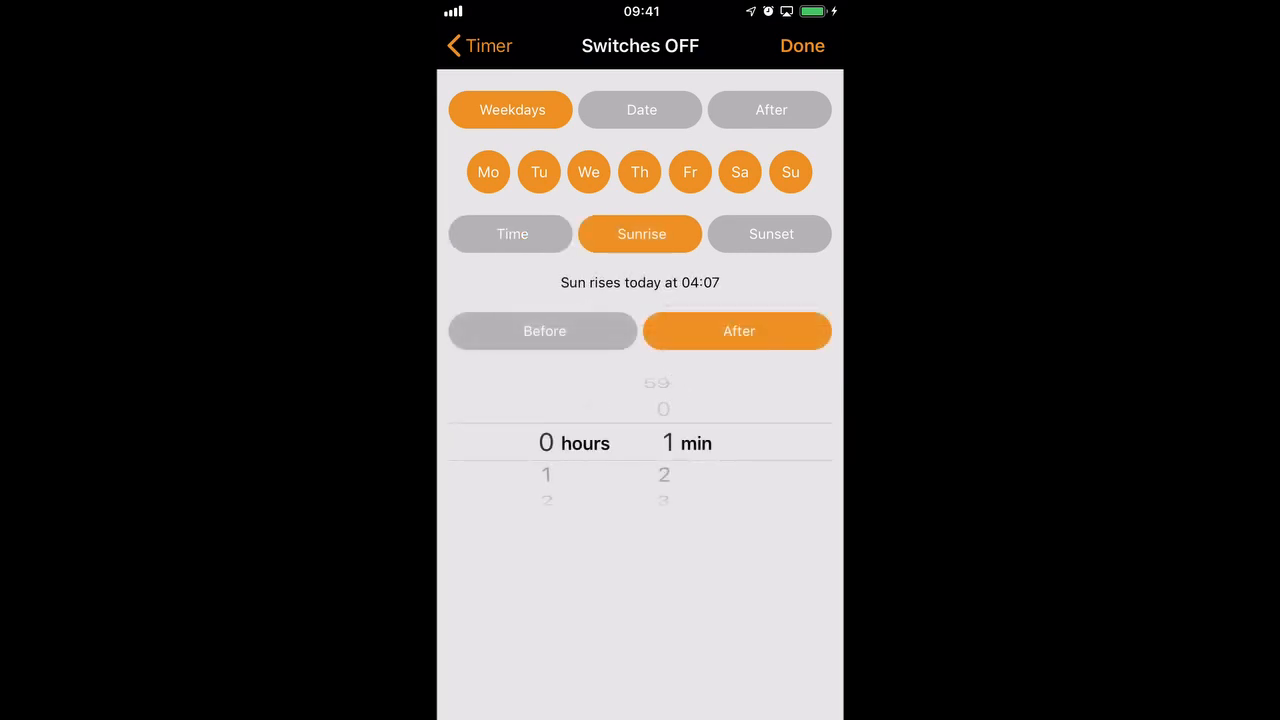
click(542, 332)
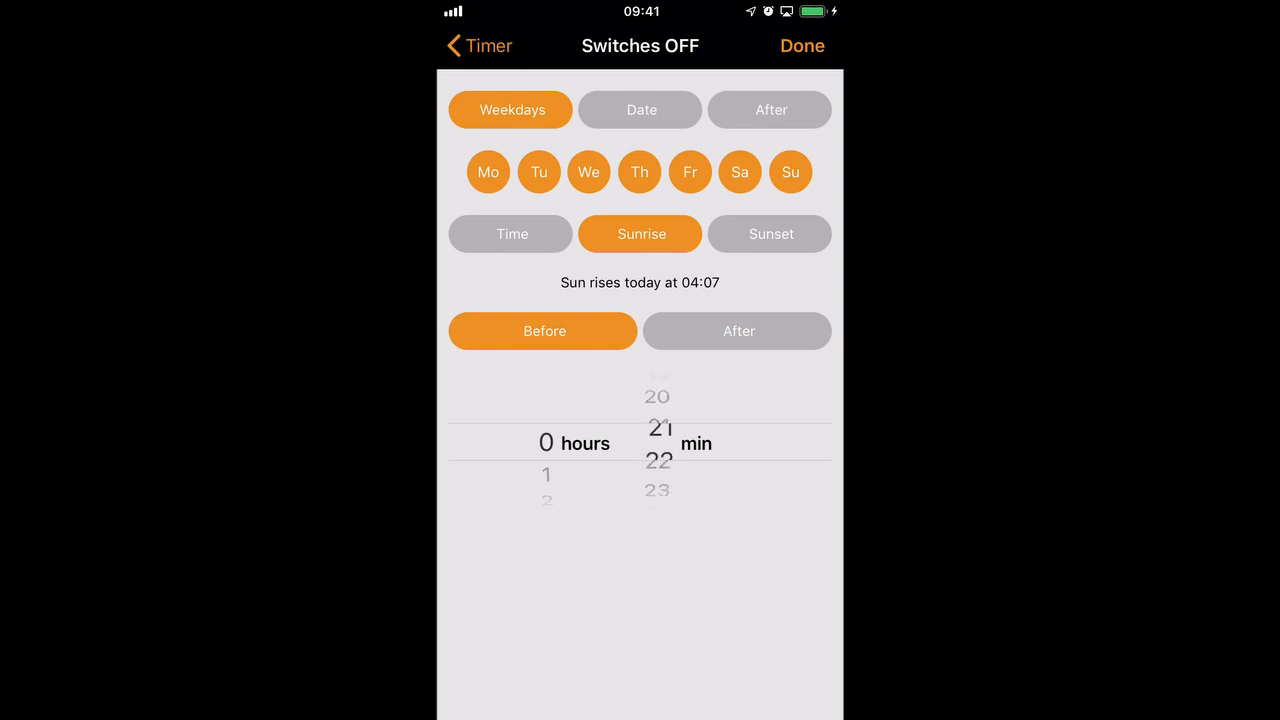
scroll(down, 3)
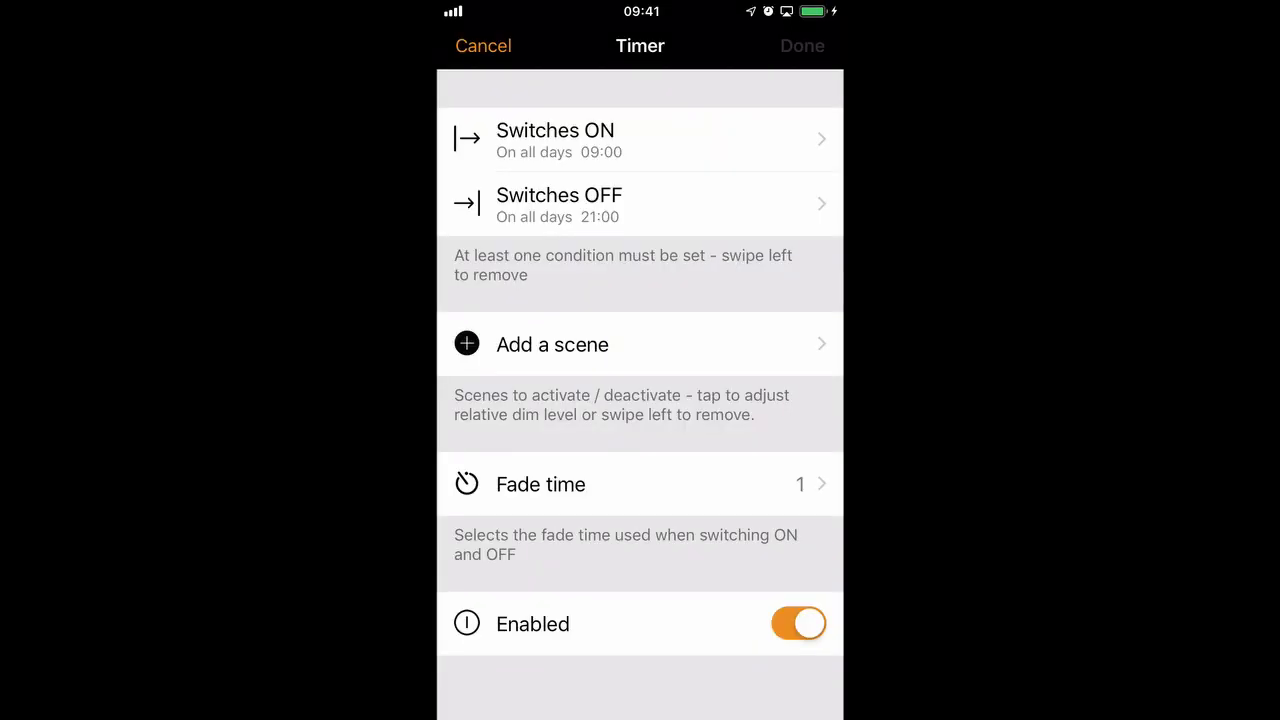
Step: Delete the switch-off condition so the timer only switches on at 09:00
click(640, 140)
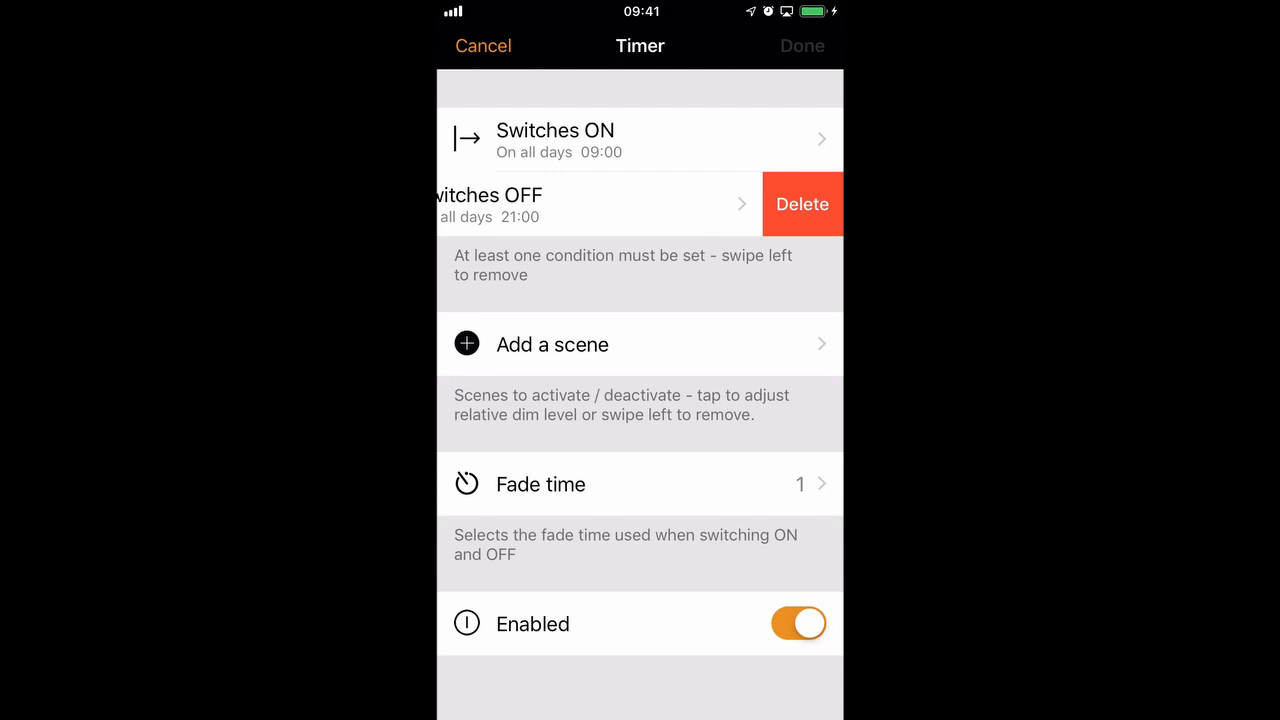
click(802, 204)
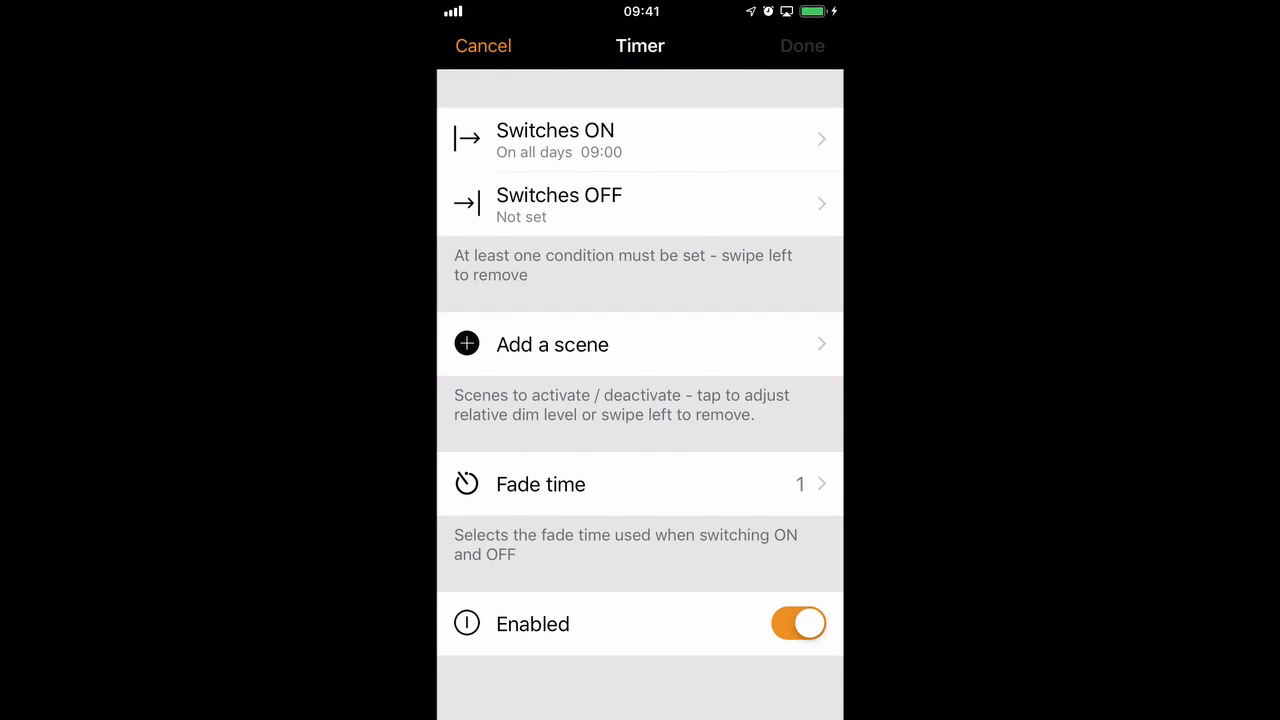
Step: Discard that timer and make a new one that only switches off at 18:00, with switch-on deleted
click(800, 624)
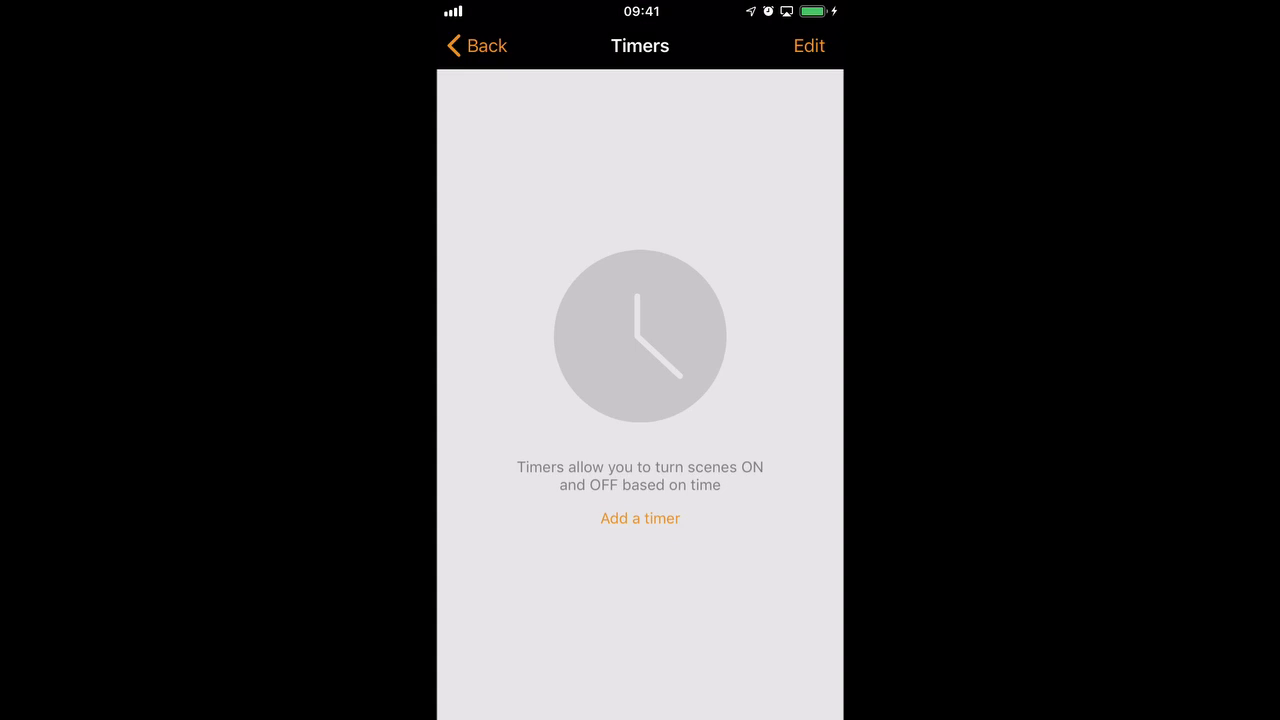
click(640, 518)
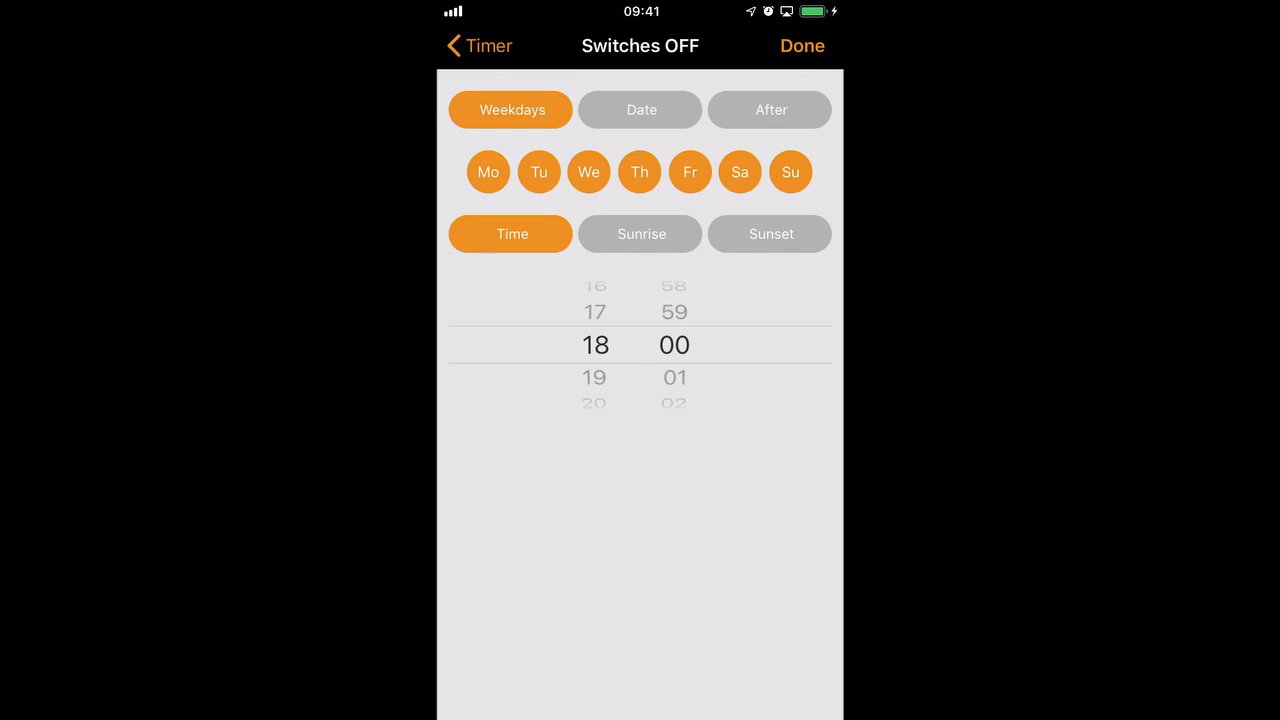
click(478, 44)
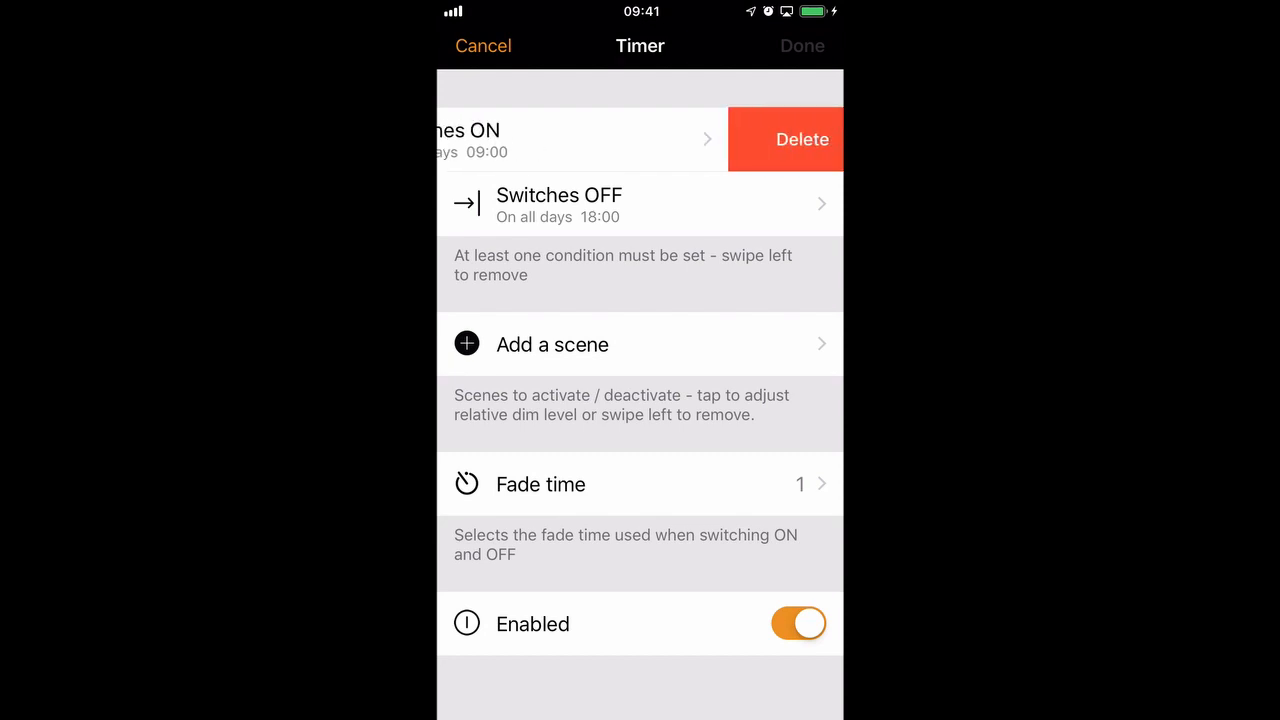
click(786, 140)
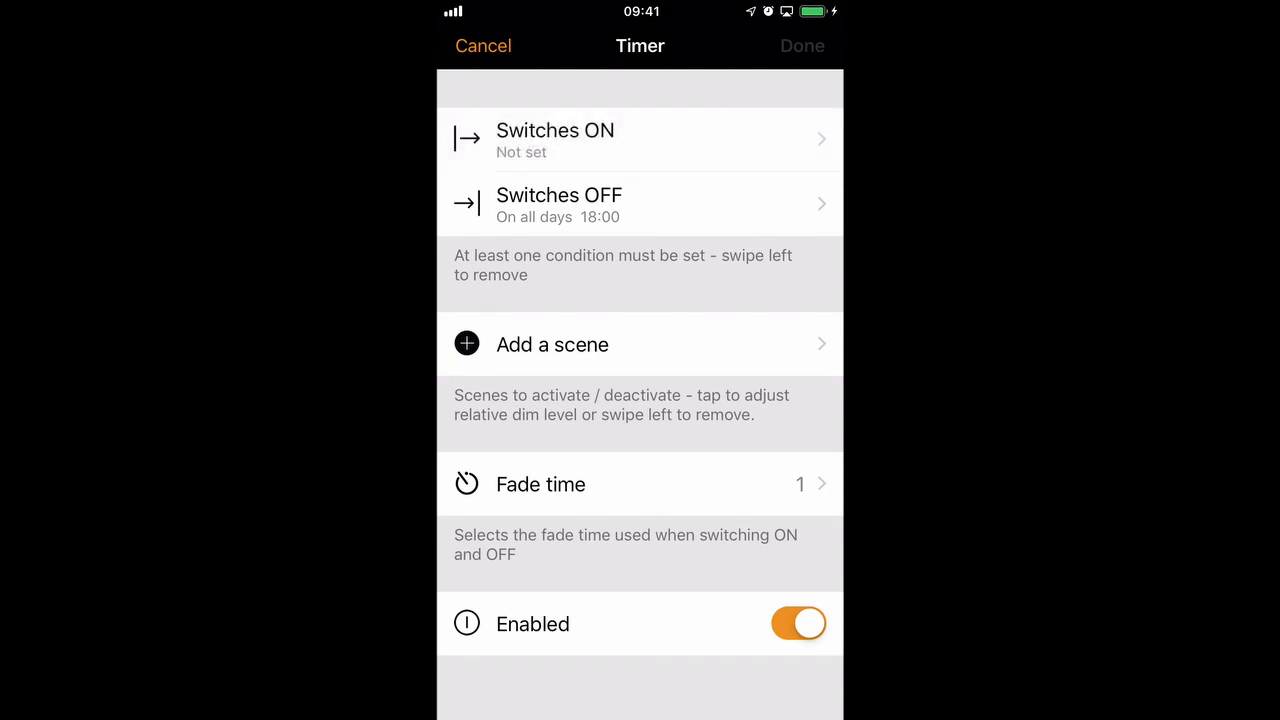